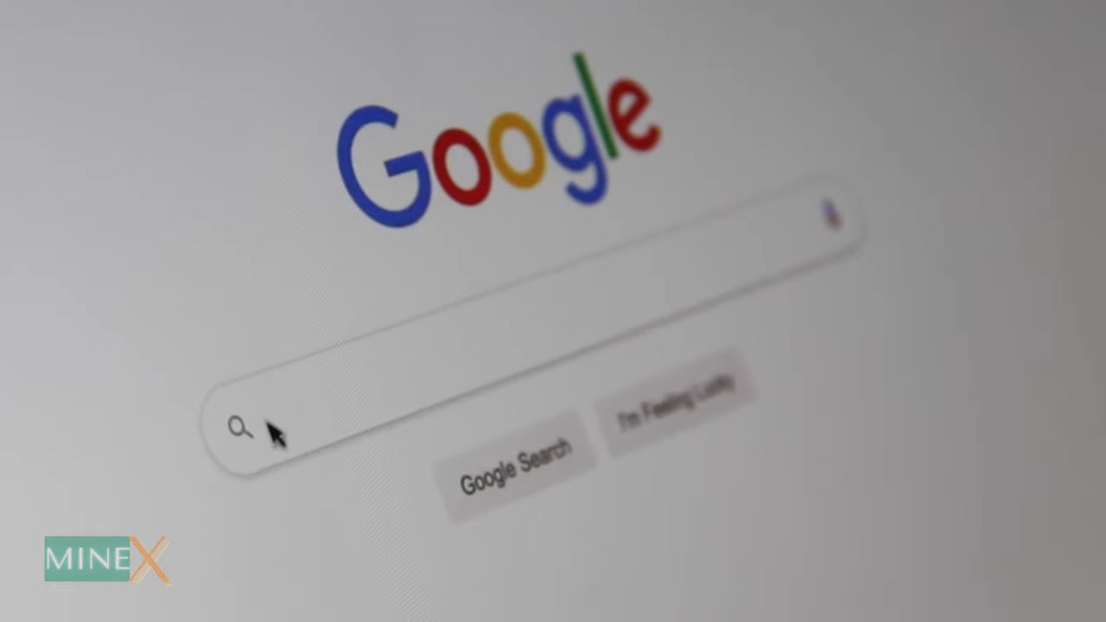
# Step: Search plugins for 'link', then install and activate Internal Link Juicer
pyautogui.write('Sea')
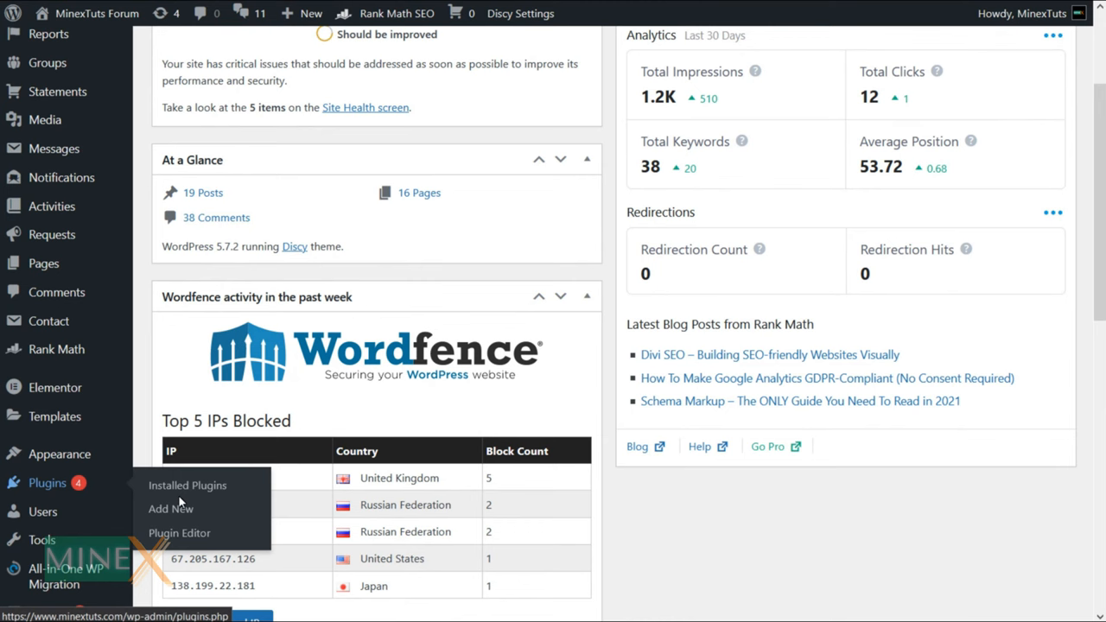
pyautogui.moveTo(218, 302)
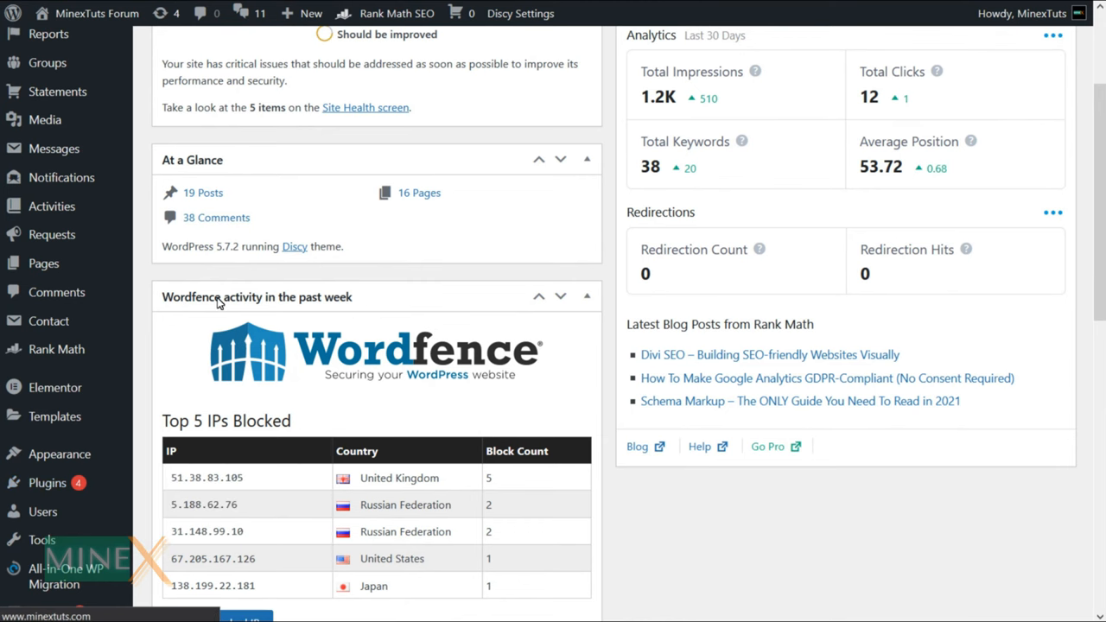
pyautogui.click(39, 482)
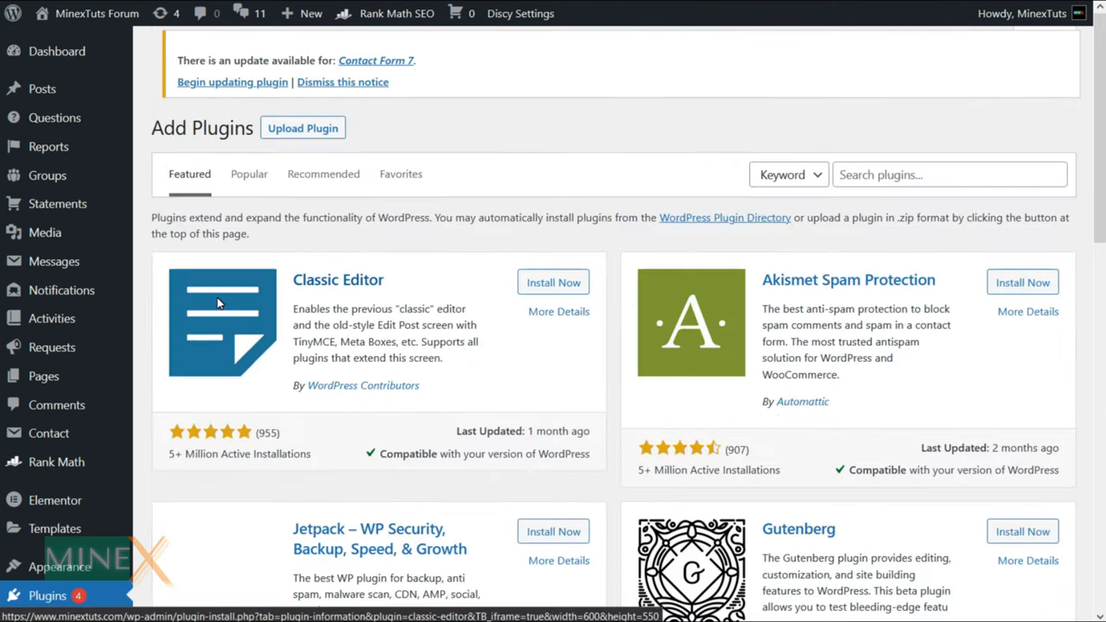
pyautogui.write('inernal link')
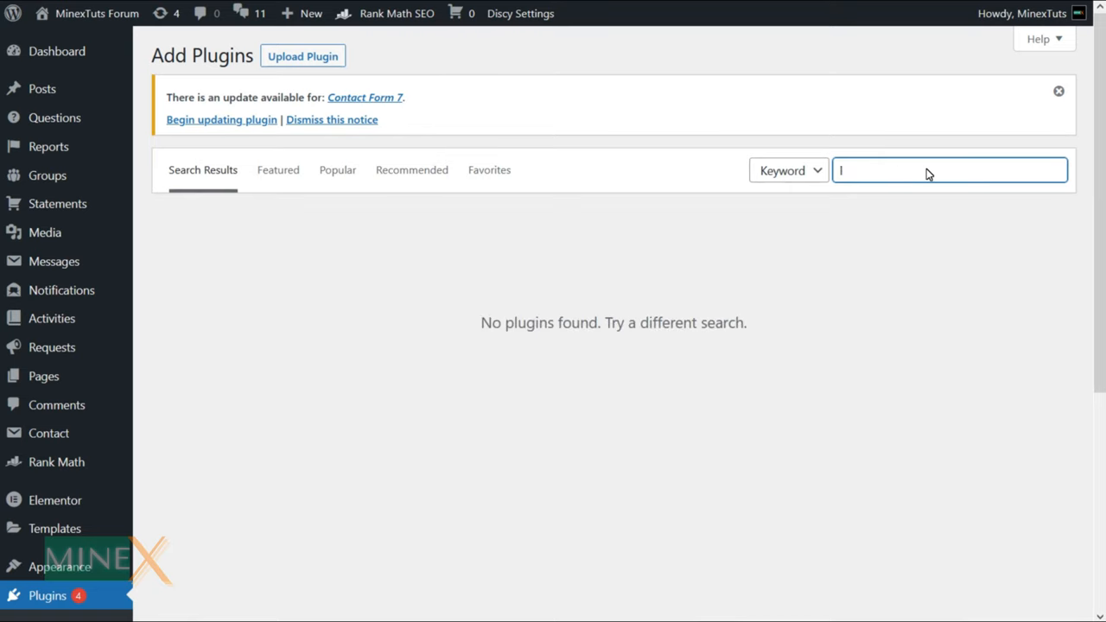
pyautogui.write('link')
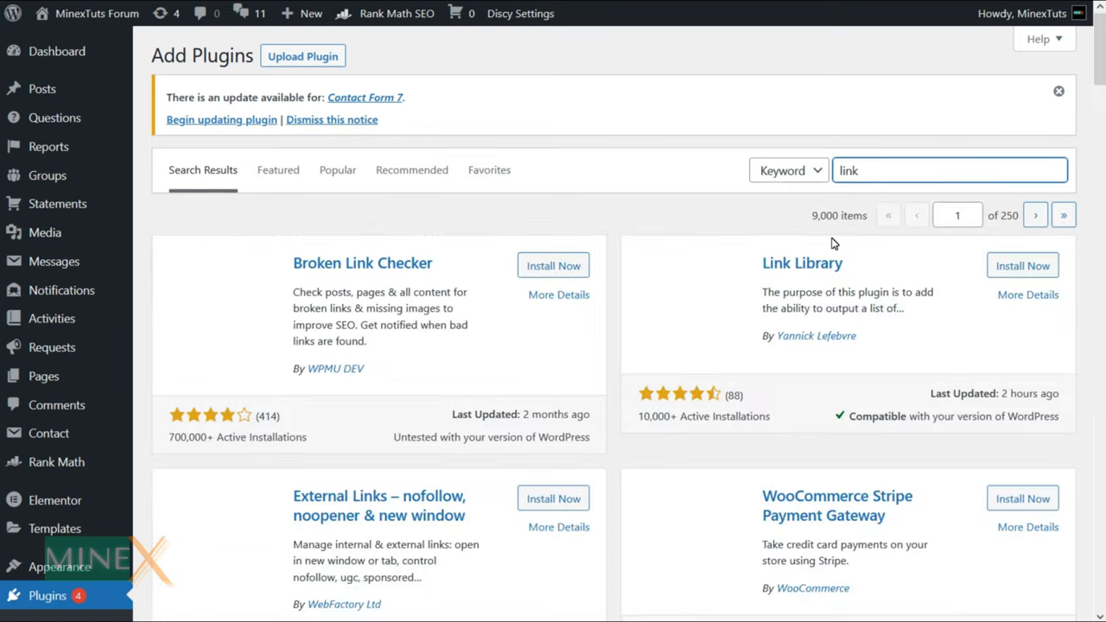
pyautogui.scroll(-3)
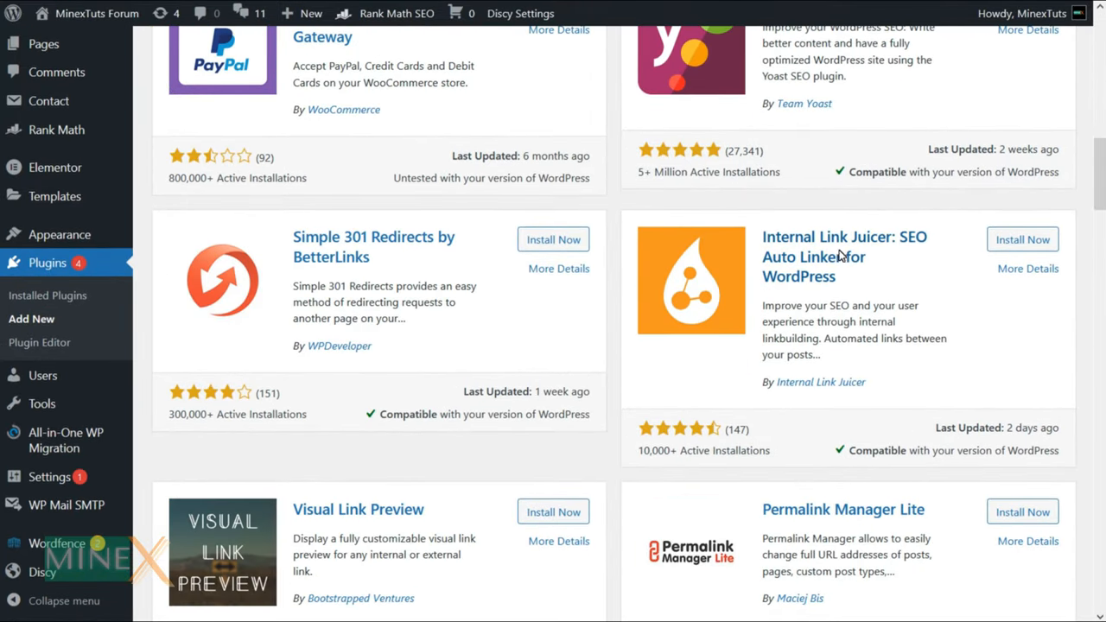
pyautogui.moveTo(1043, 290)
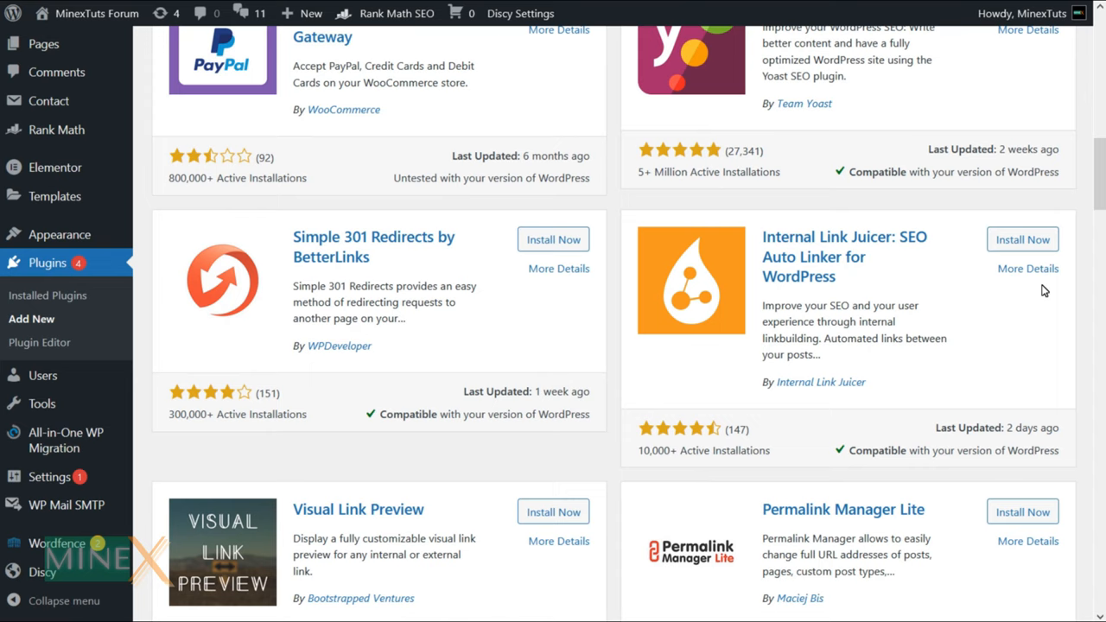
pyautogui.click(1022, 239)
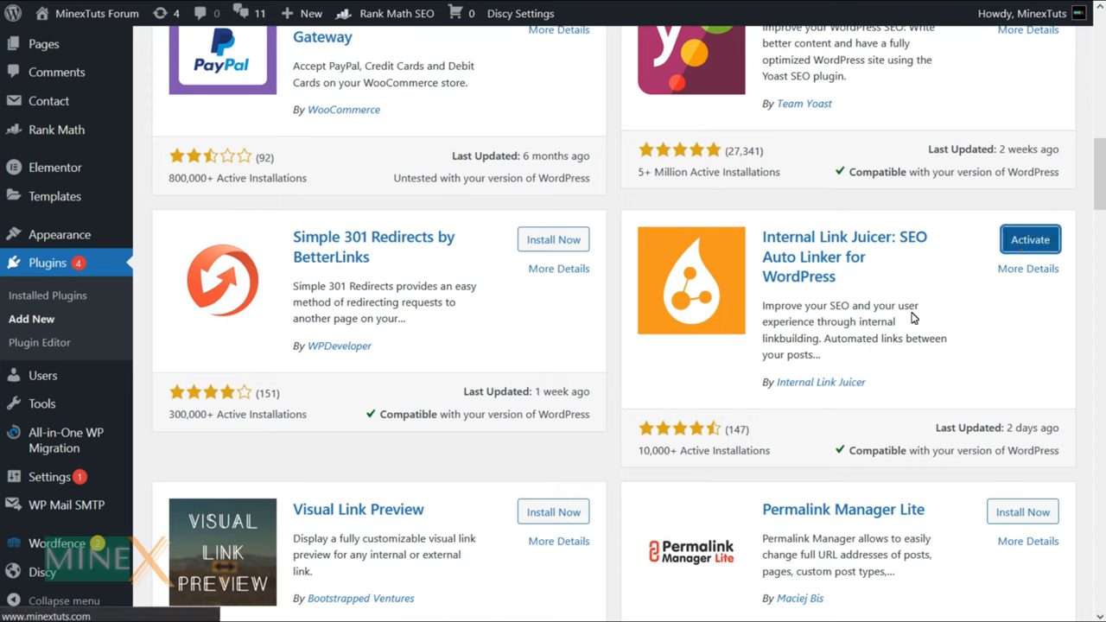
pyautogui.click(1029, 239)
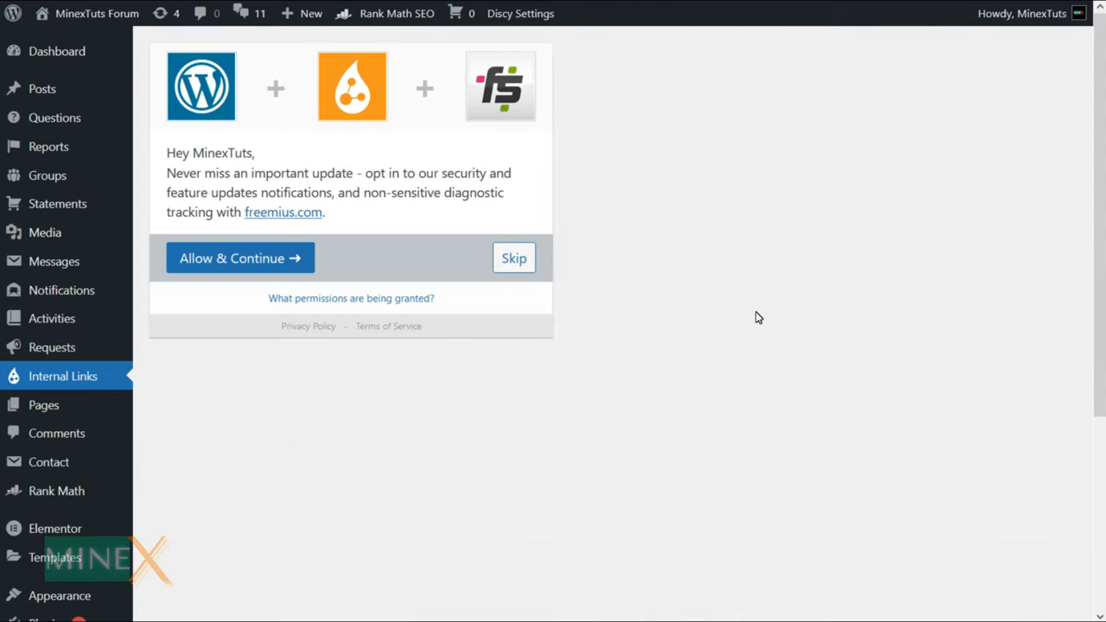
pyautogui.moveTo(512, 382)
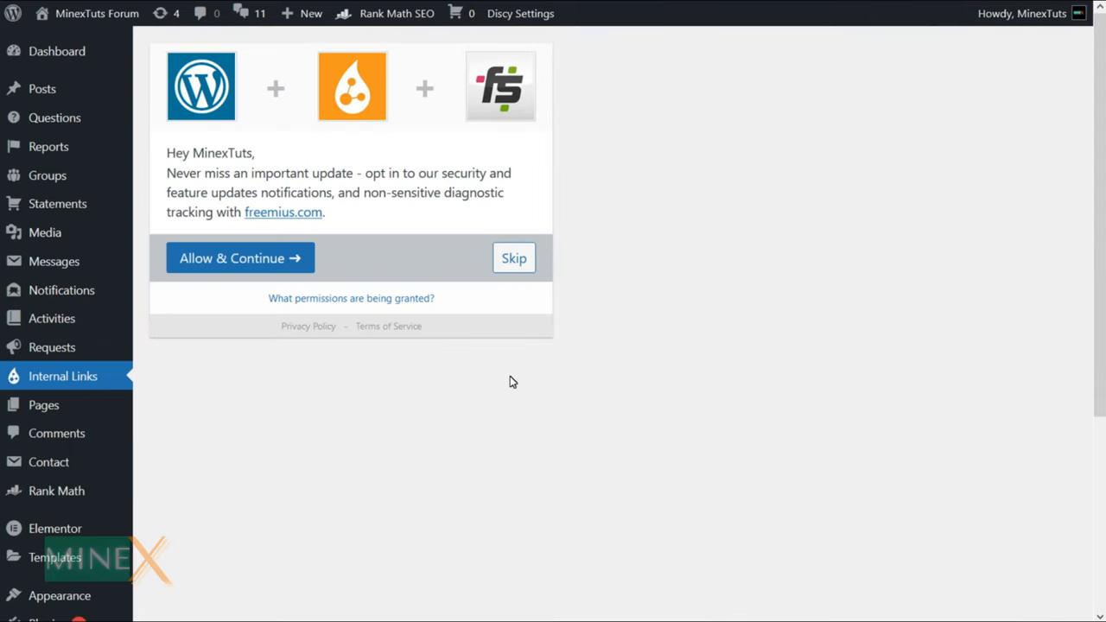
pyautogui.moveTo(285, 270)
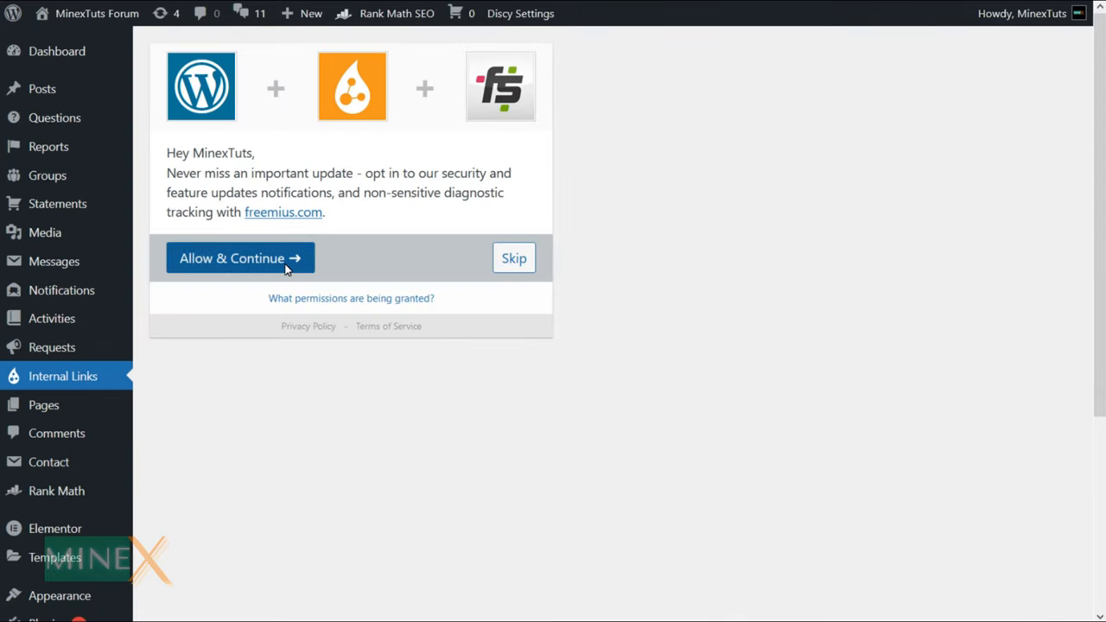
pyautogui.moveTo(347, 274)
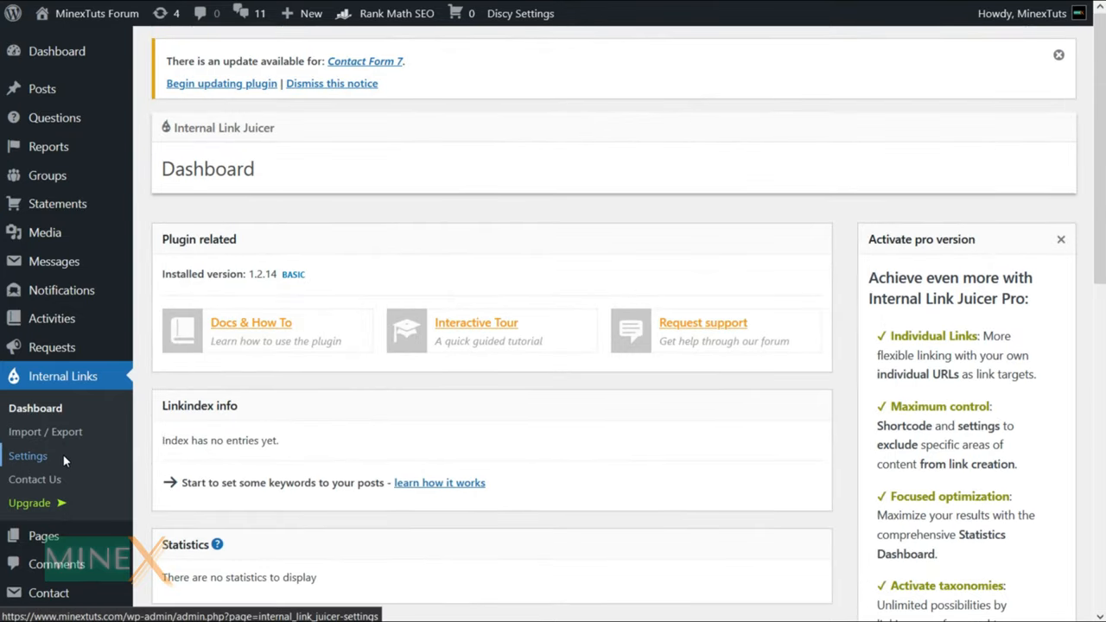
pyautogui.moveTo(395, 415)
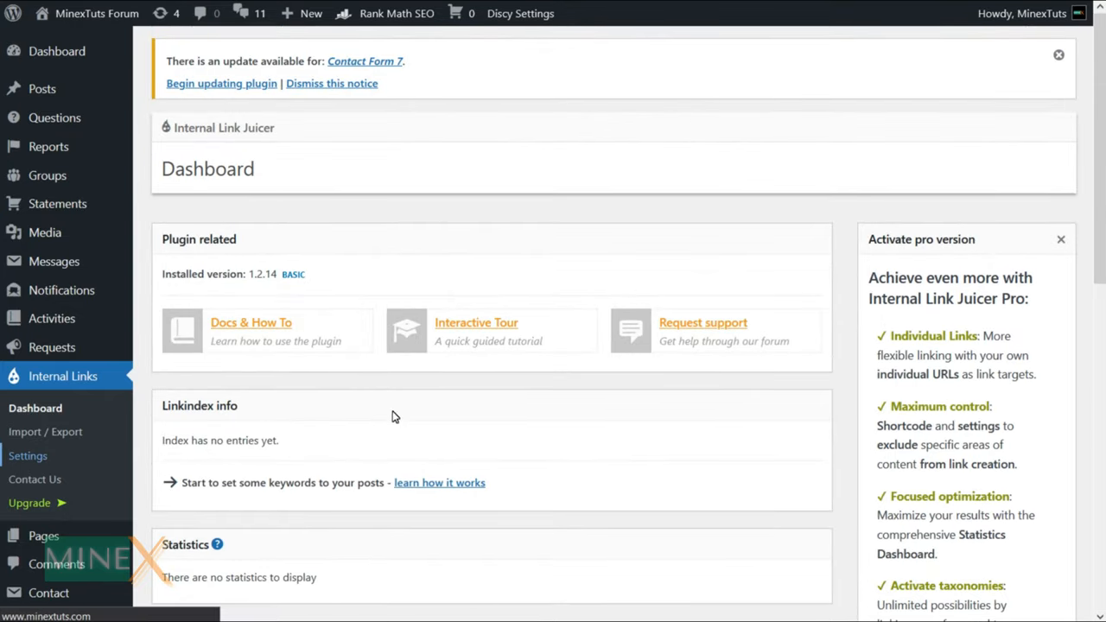
# Step: Browse the Internal Link Juicer General settings, then the Content linking settings
pyautogui.click(27, 455)
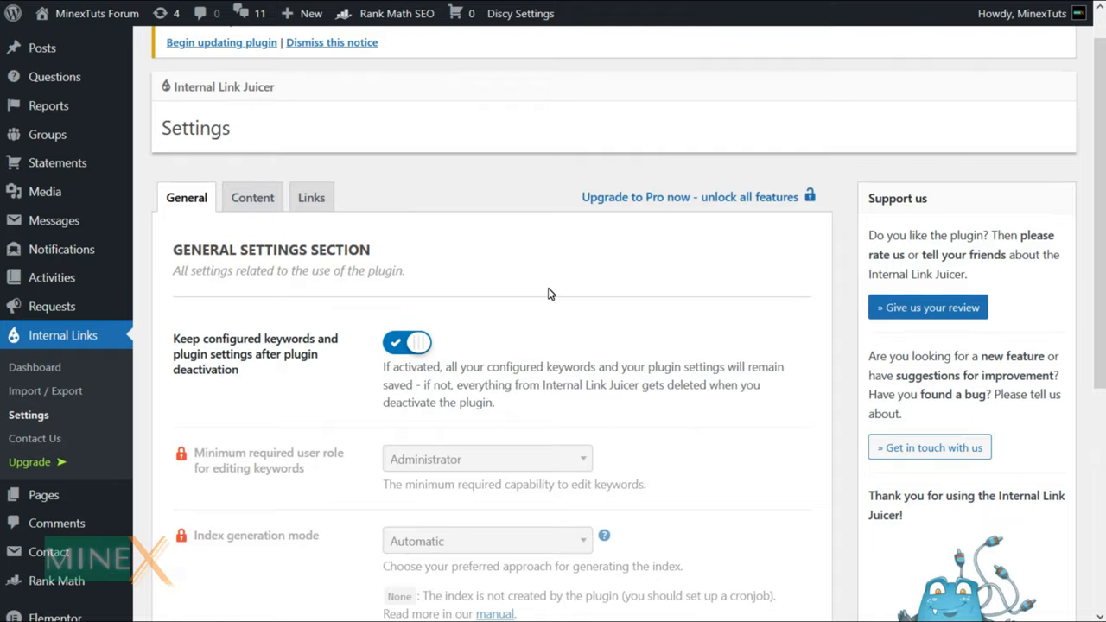
pyautogui.scroll(-3)
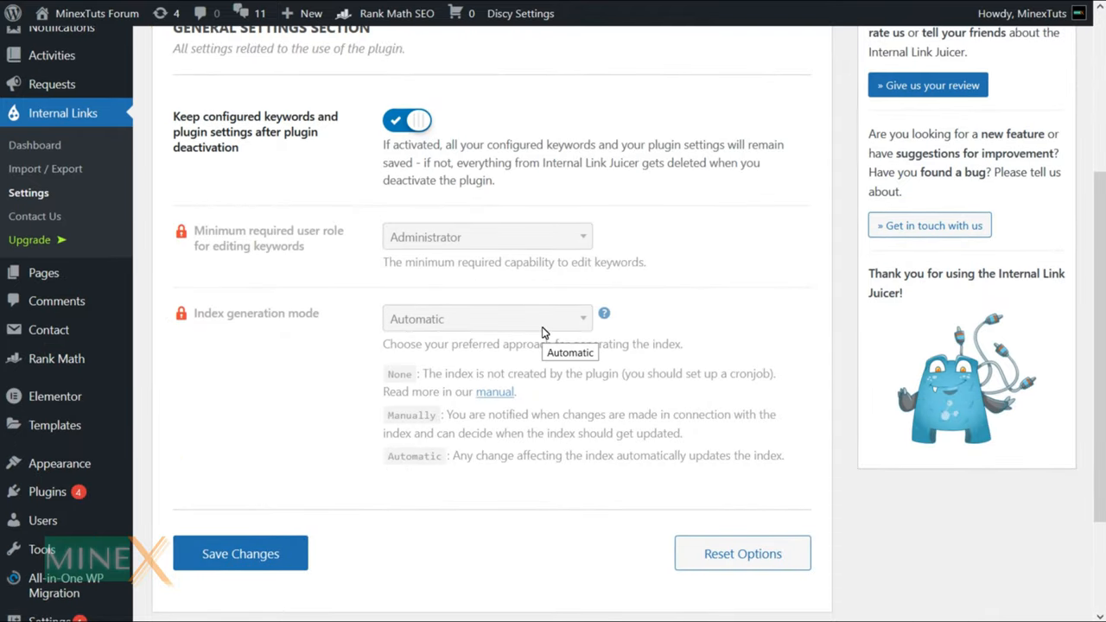
pyautogui.click(252, 77)
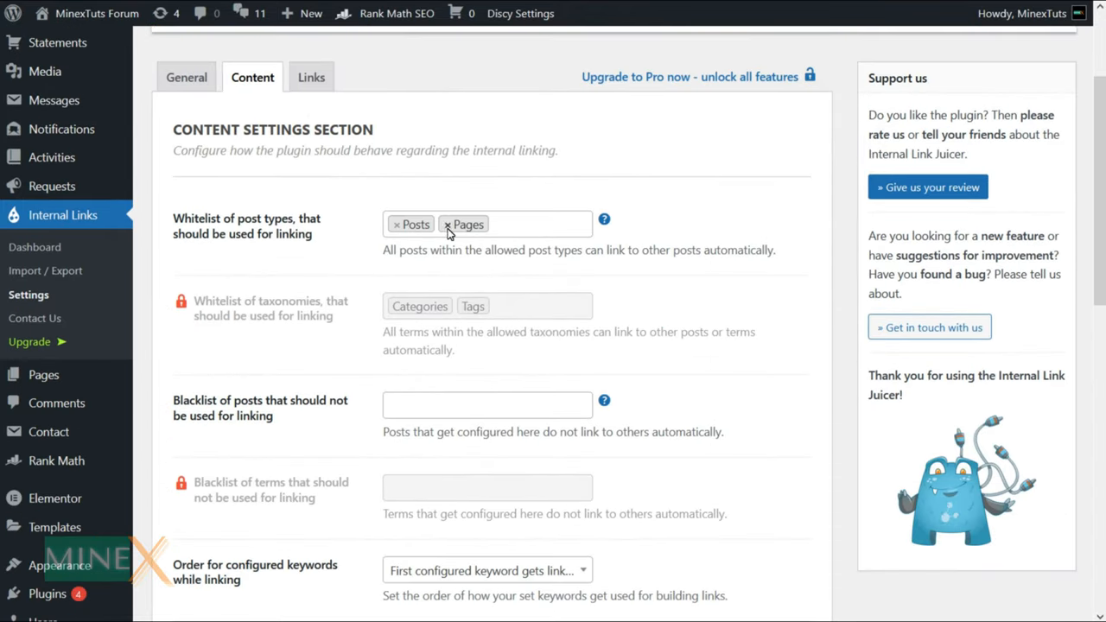
pyautogui.scroll(-3)
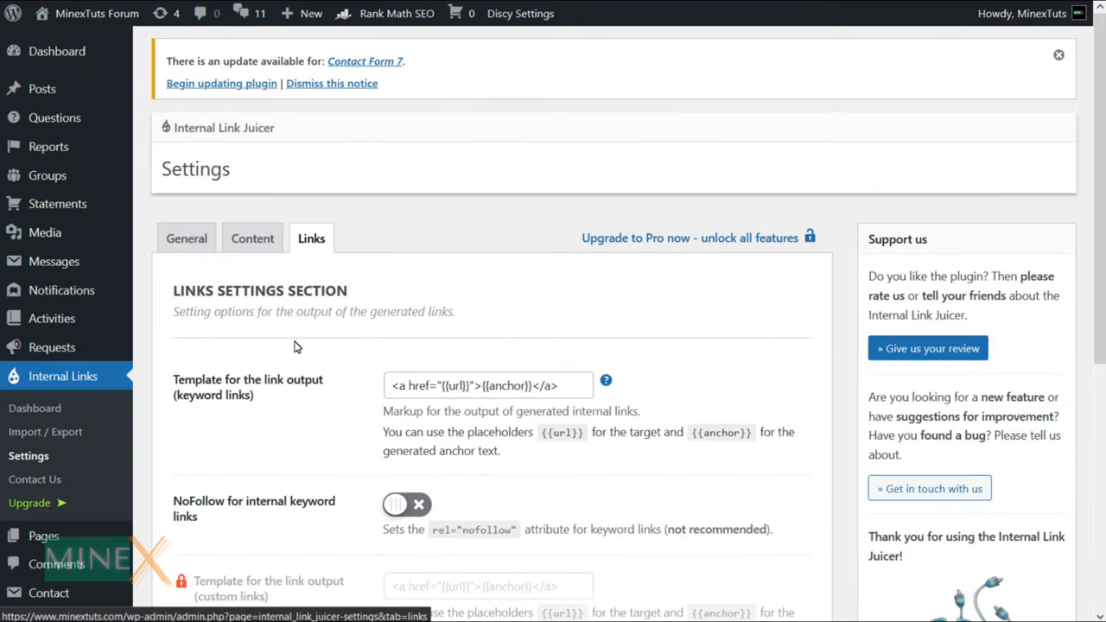
pyautogui.moveTo(40, 88)
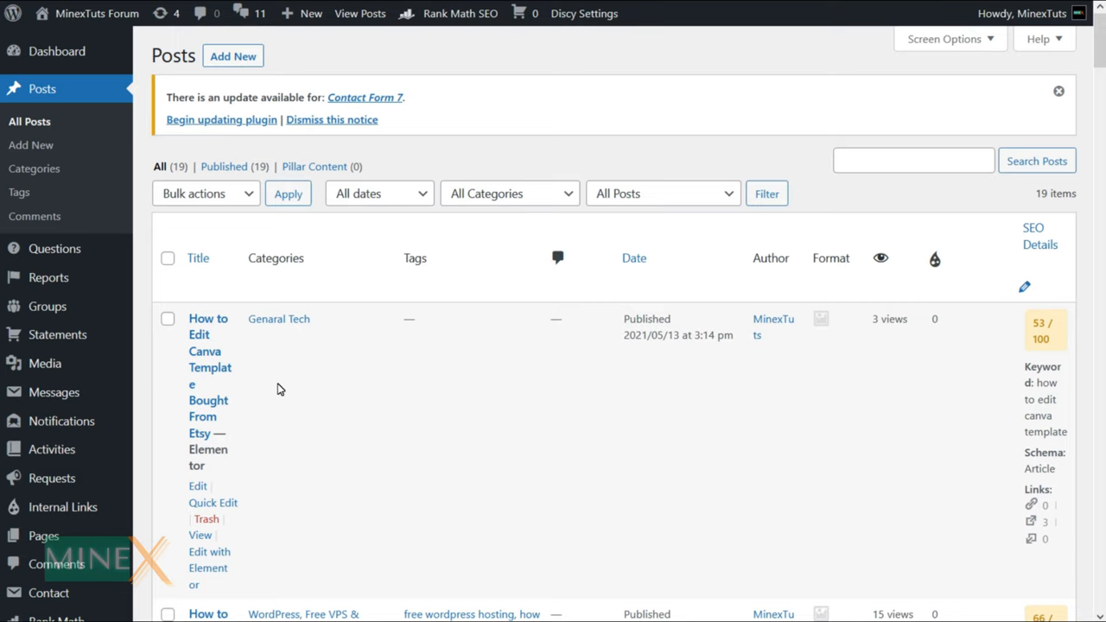
pyautogui.moveTo(238, 495)
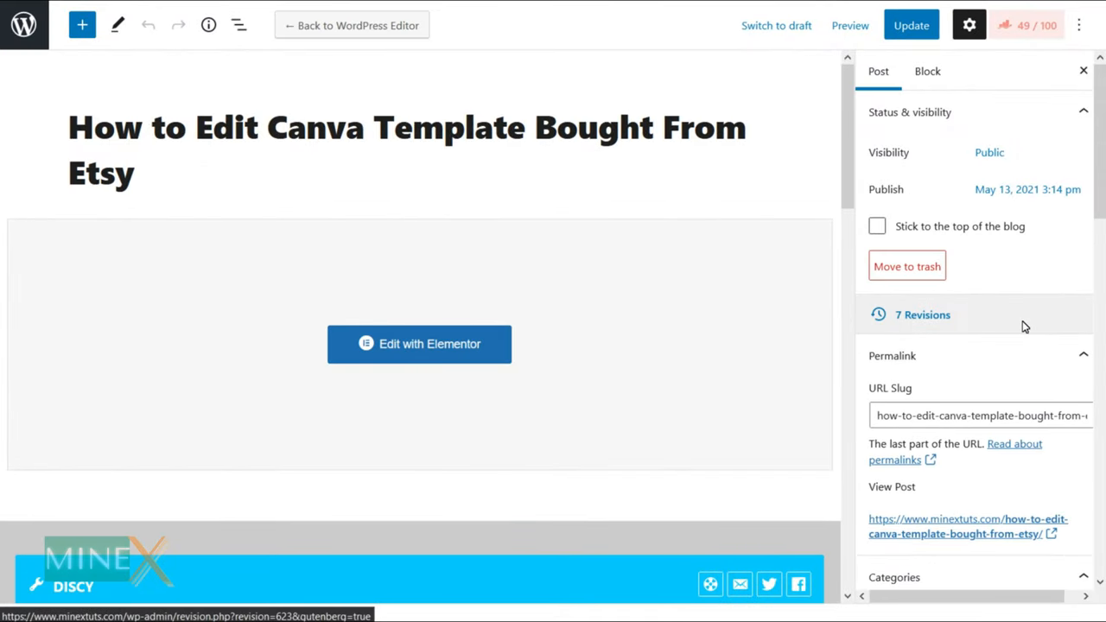
# Step: Add the Internal Link Juicer keyword 'canva' to the Canva template post and update it
pyautogui.scroll(-3)
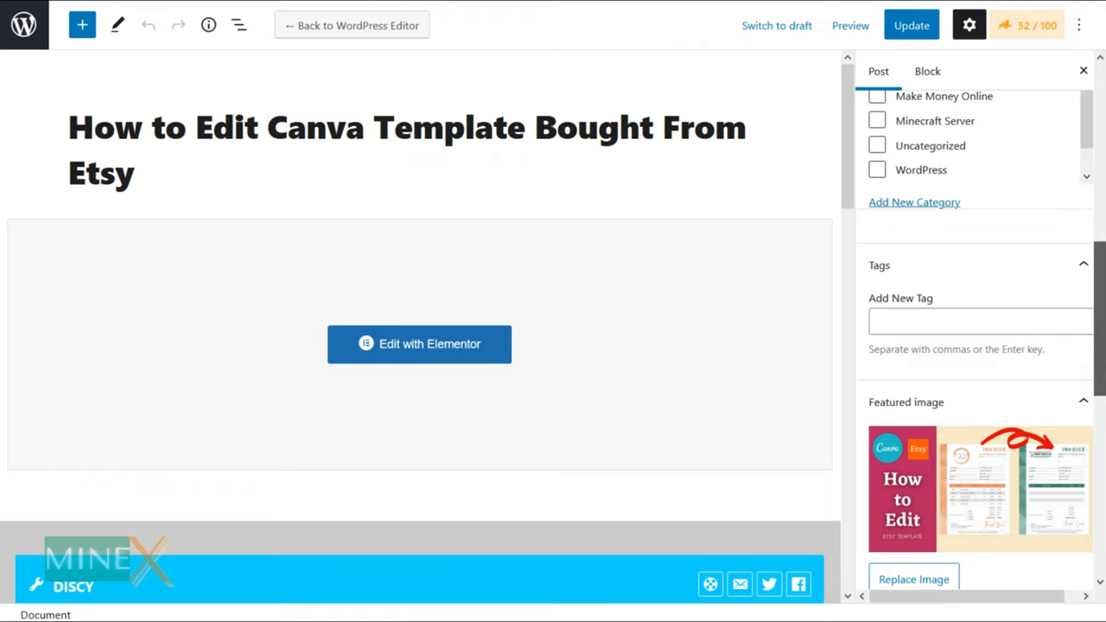
pyautogui.scroll(-3)
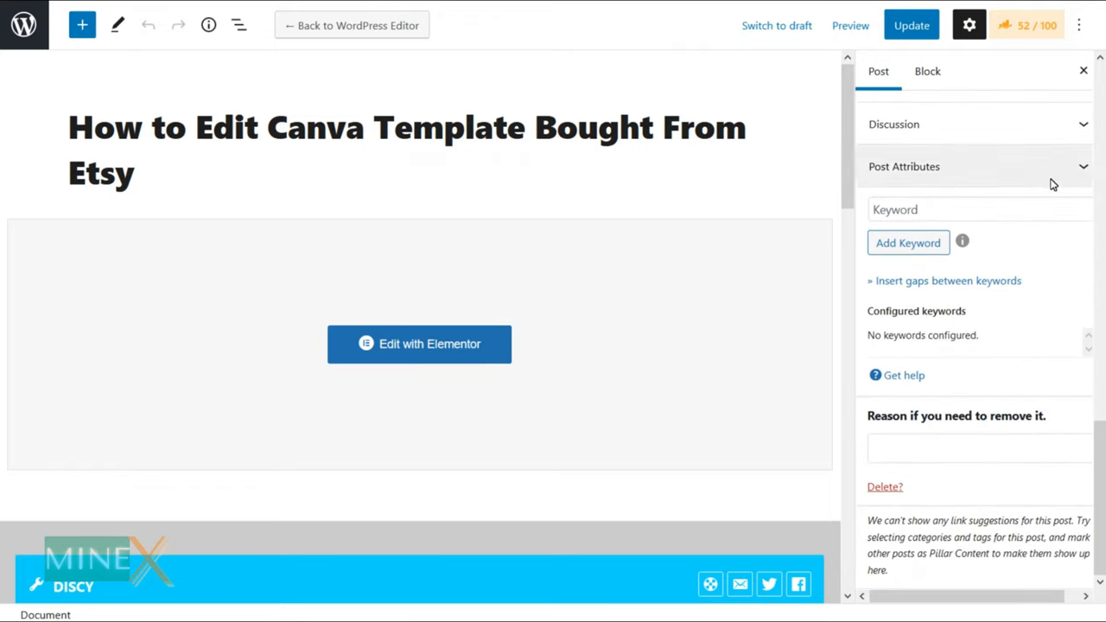
pyautogui.write('can')
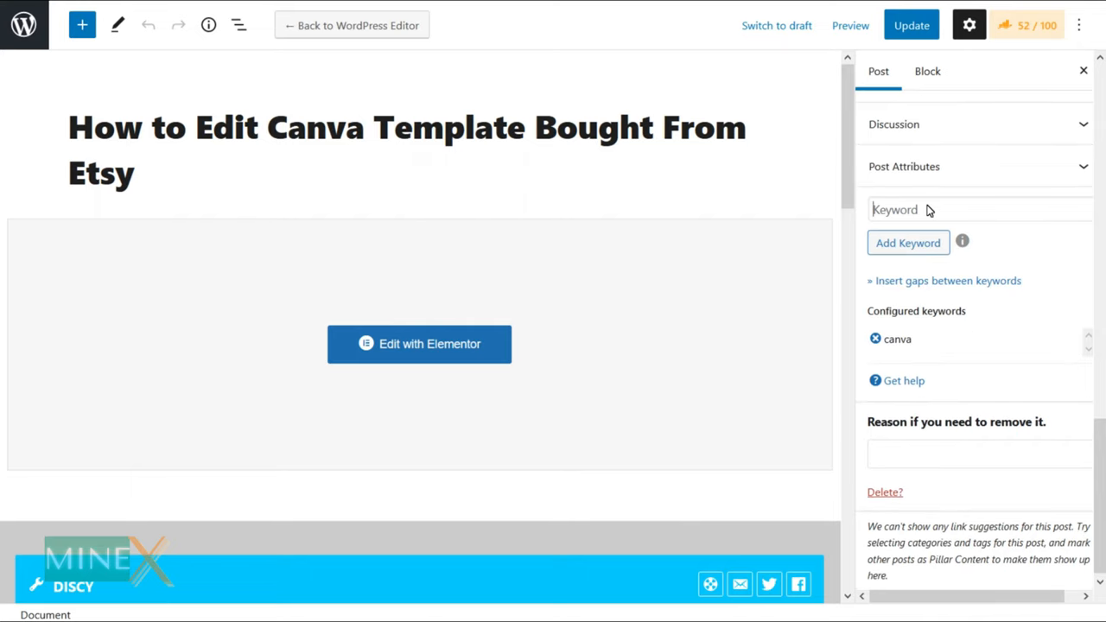
pyautogui.click(909, 25)
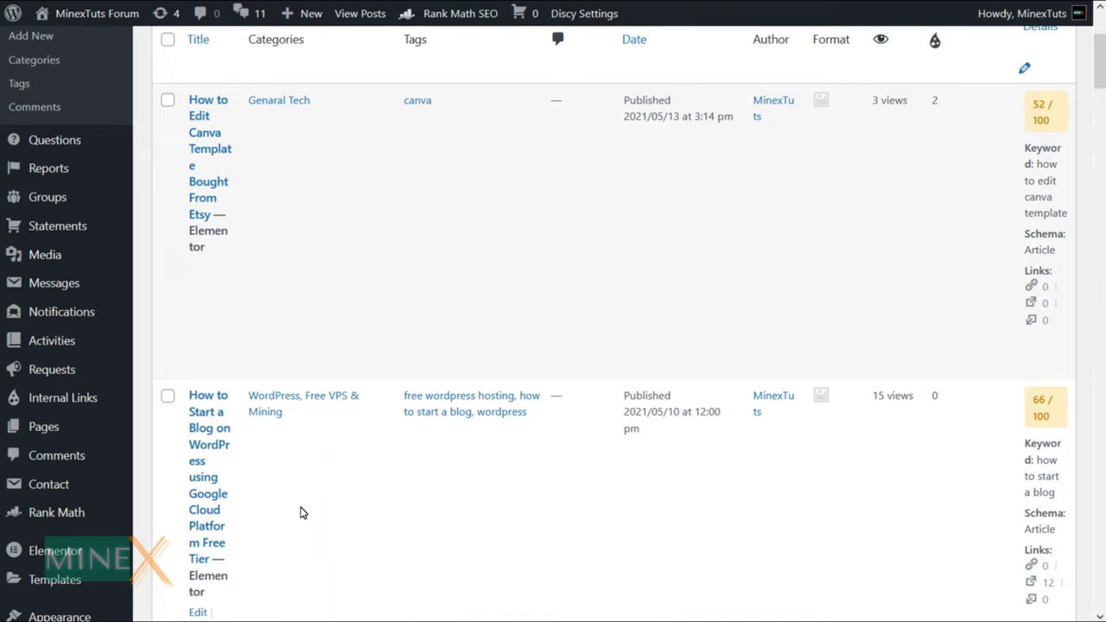
# Step: Edit the Start a Blog post and add the keyword 'free wordpress hosting'
pyautogui.scroll(-3)
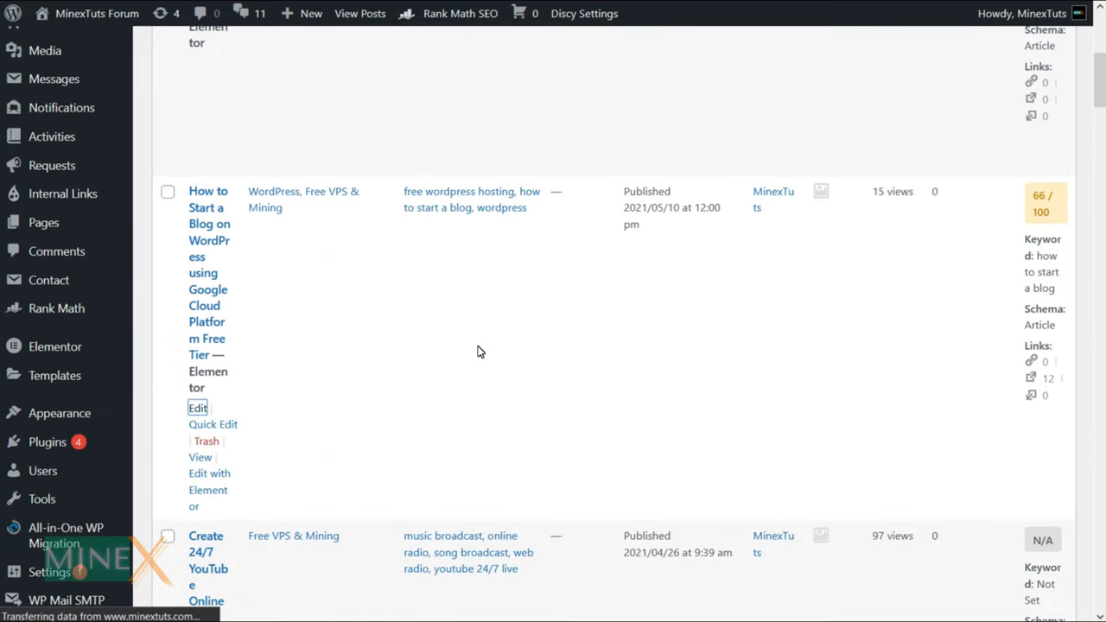
pyautogui.click(197, 408)
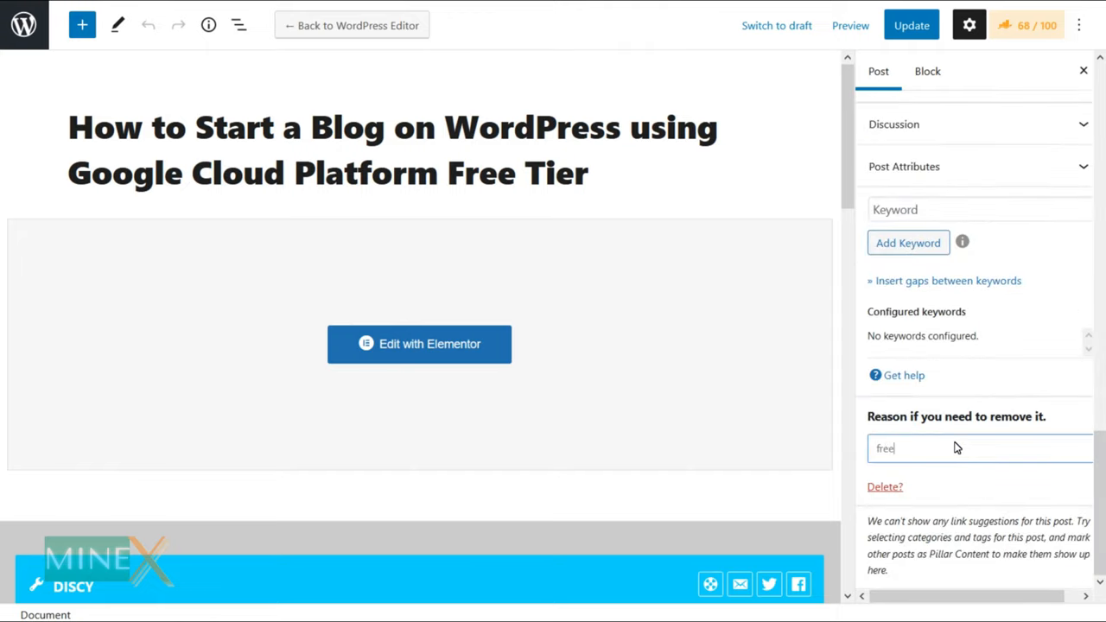
pyautogui.write('free wordpress hosting')
pyautogui.click(980, 210)
pyautogui.write('cloud')
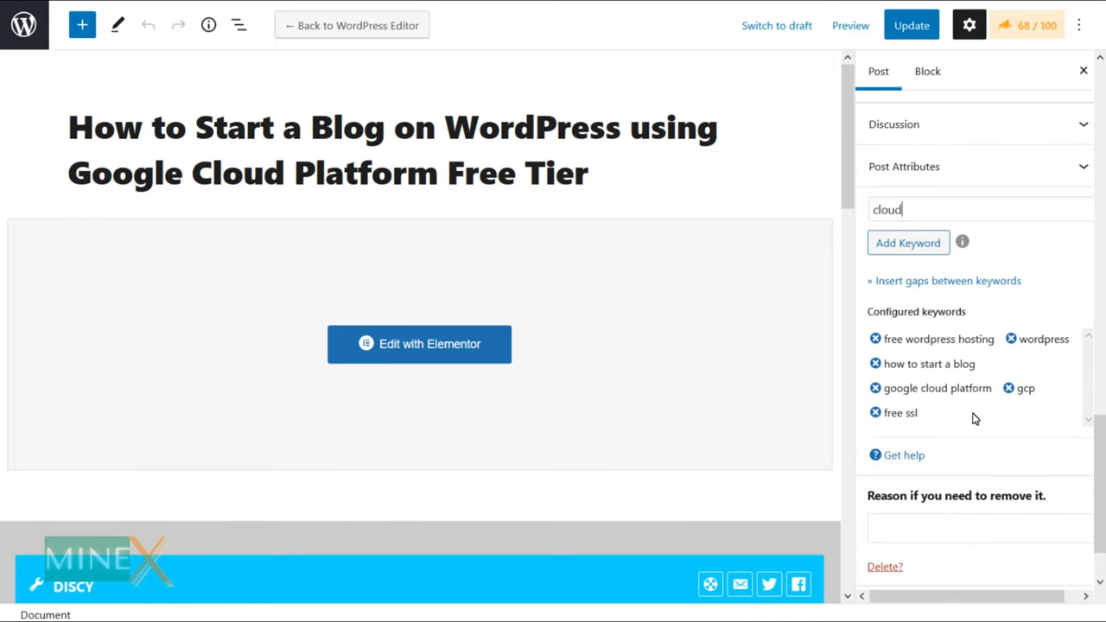
pyautogui.click(908, 242)
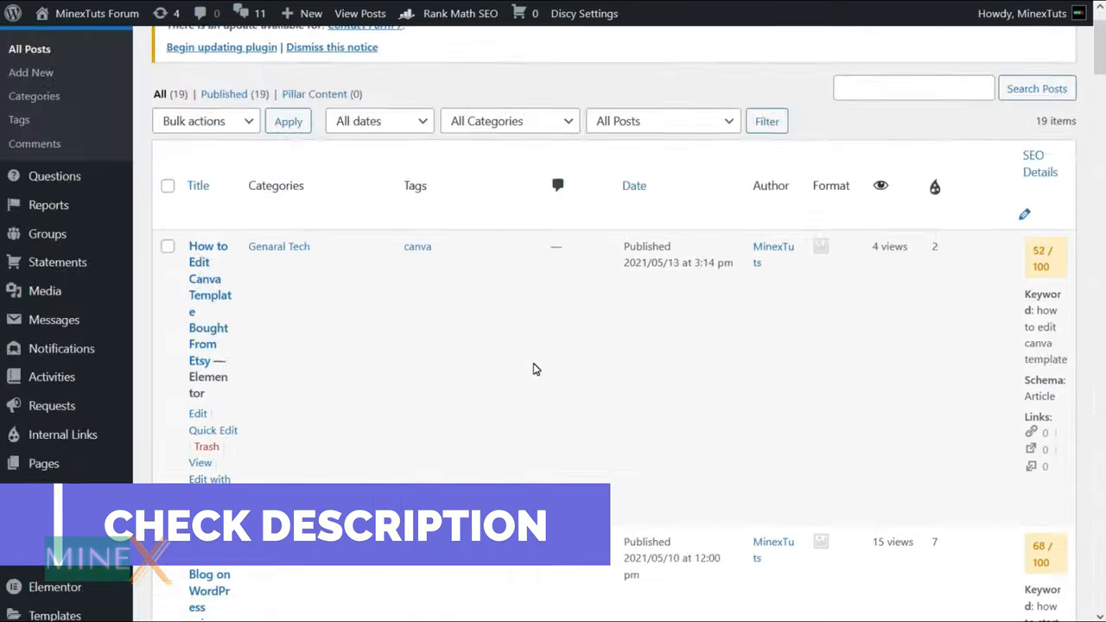
# Step: Edit the YouTube online radio post, add keywords including 'azuracast', and update it
pyautogui.scroll(-3)
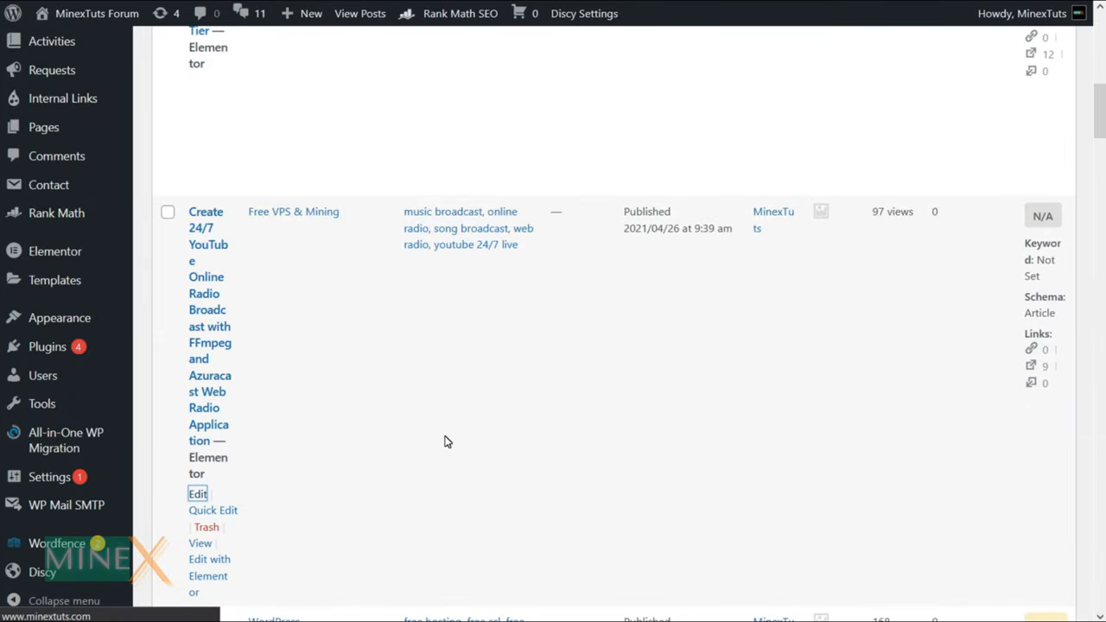
pyautogui.click(197, 493)
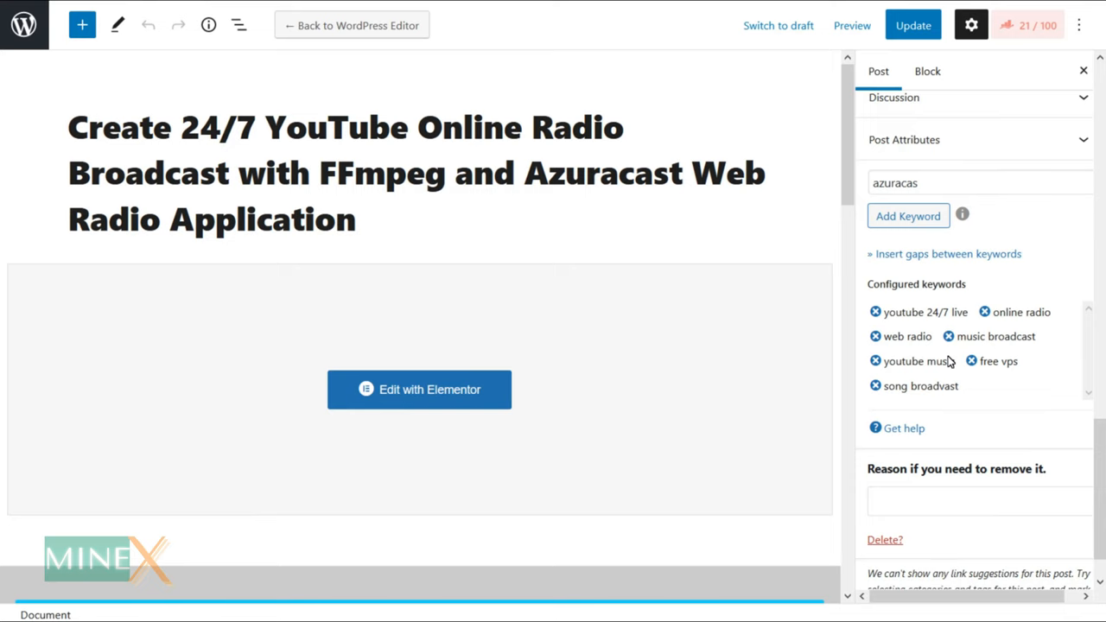
pyautogui.click(913, 26)
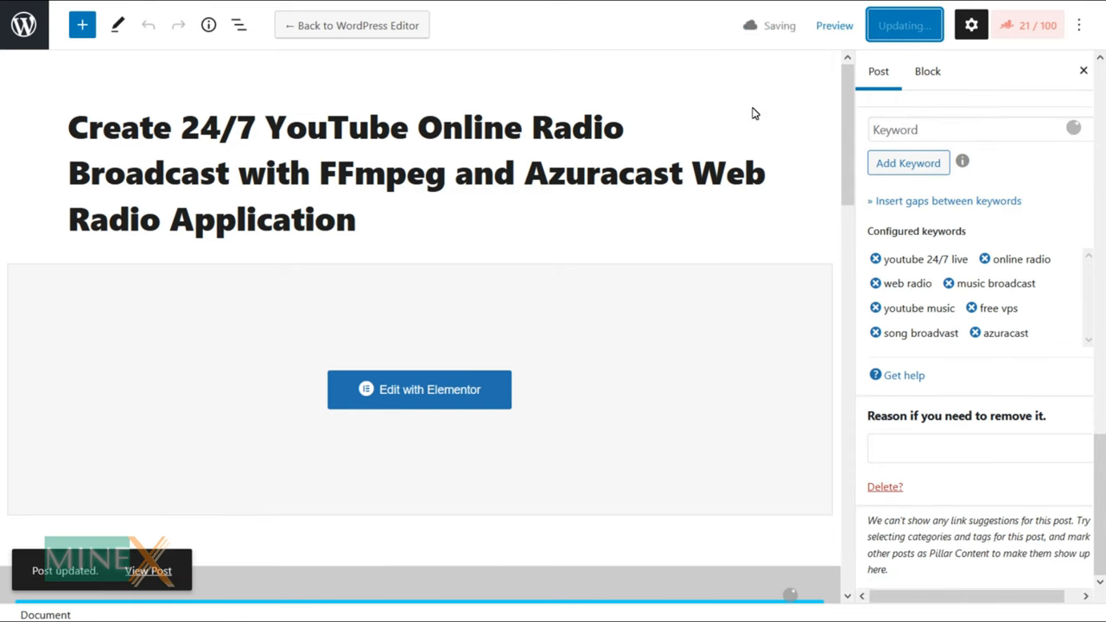
pyautogui.click(149, 571)
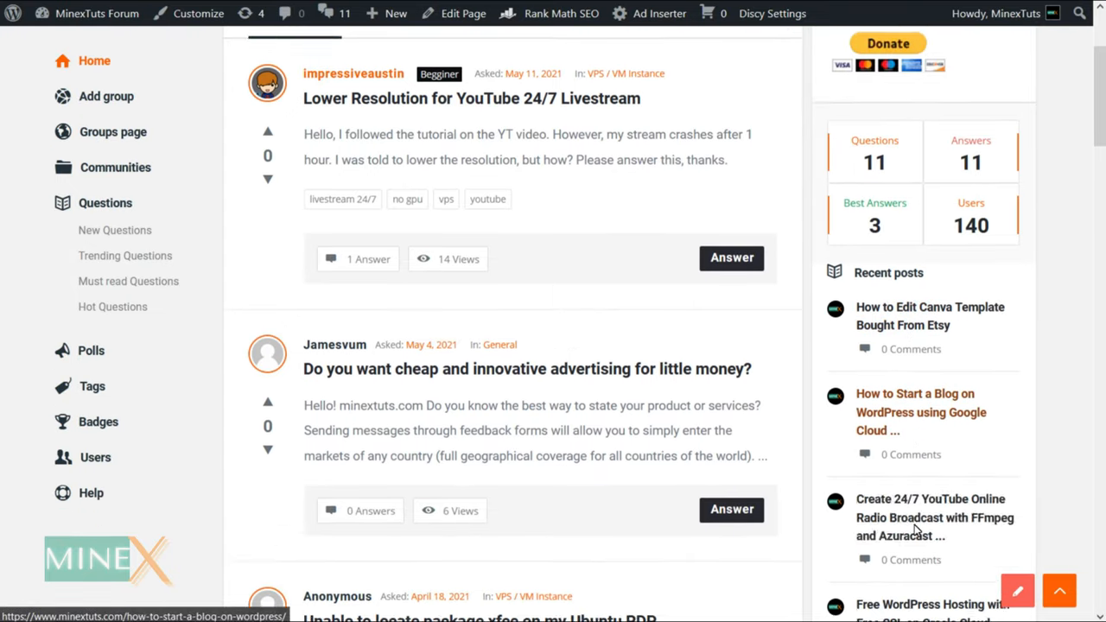
# Step: Scroll through the live Start a Blog on WordPress article
pyautogui.scroll(-3)
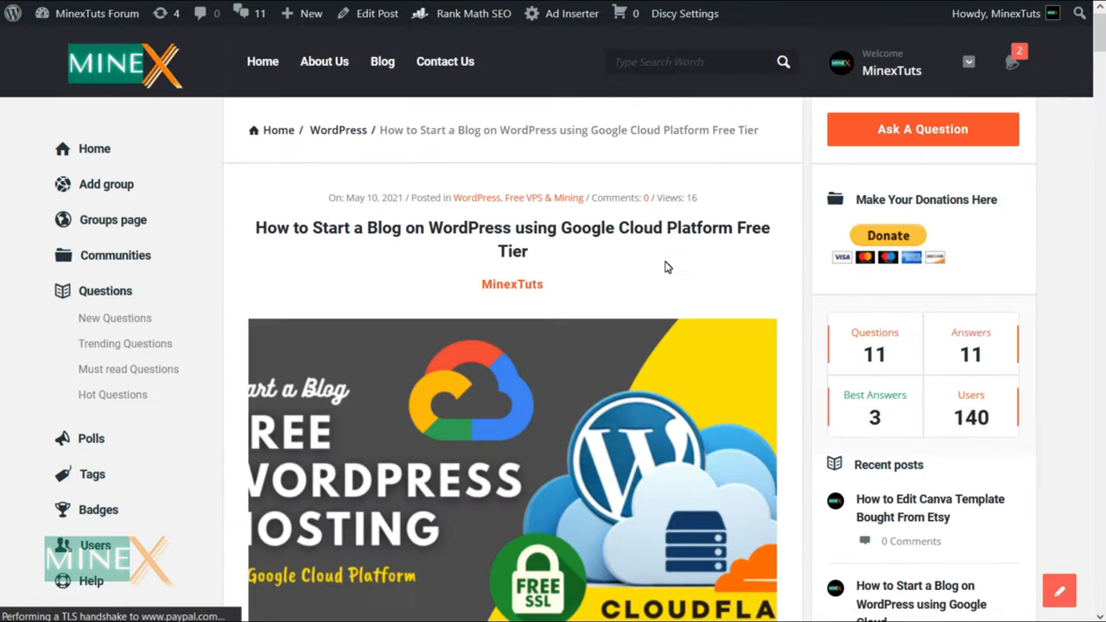
pyautogui.scroll(-3)
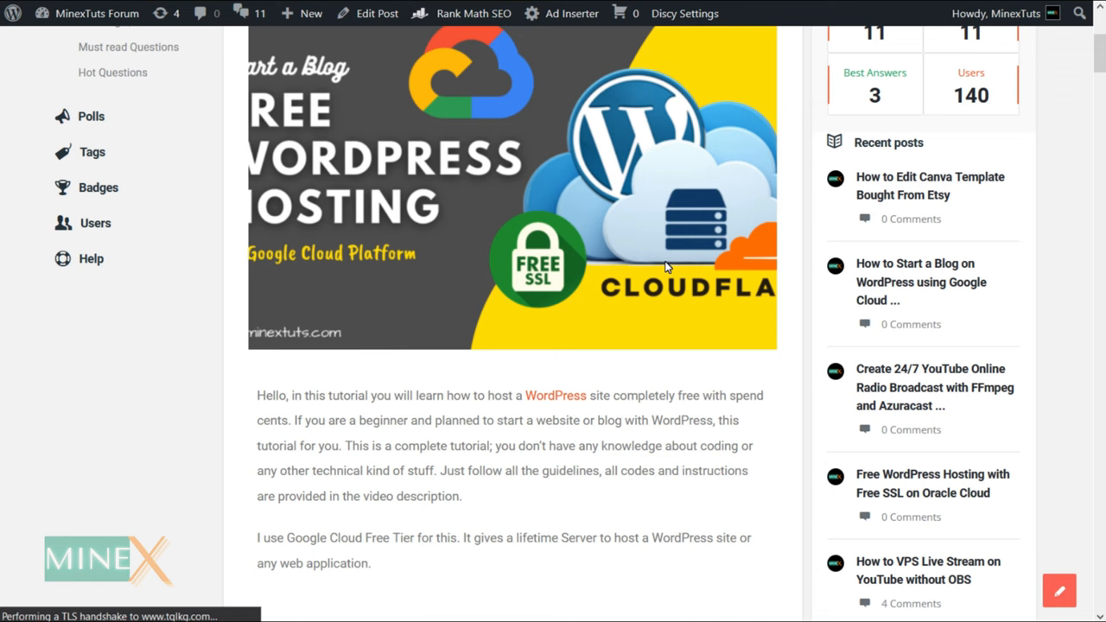
pyautogui.scroll(-3)
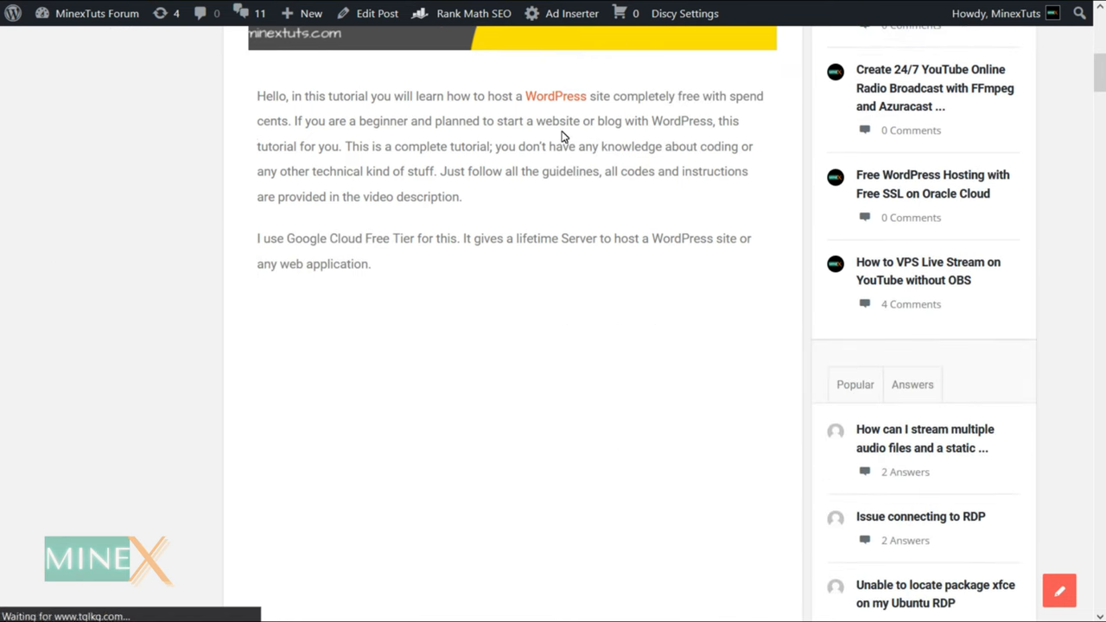
pyautogui.scroll(-3)
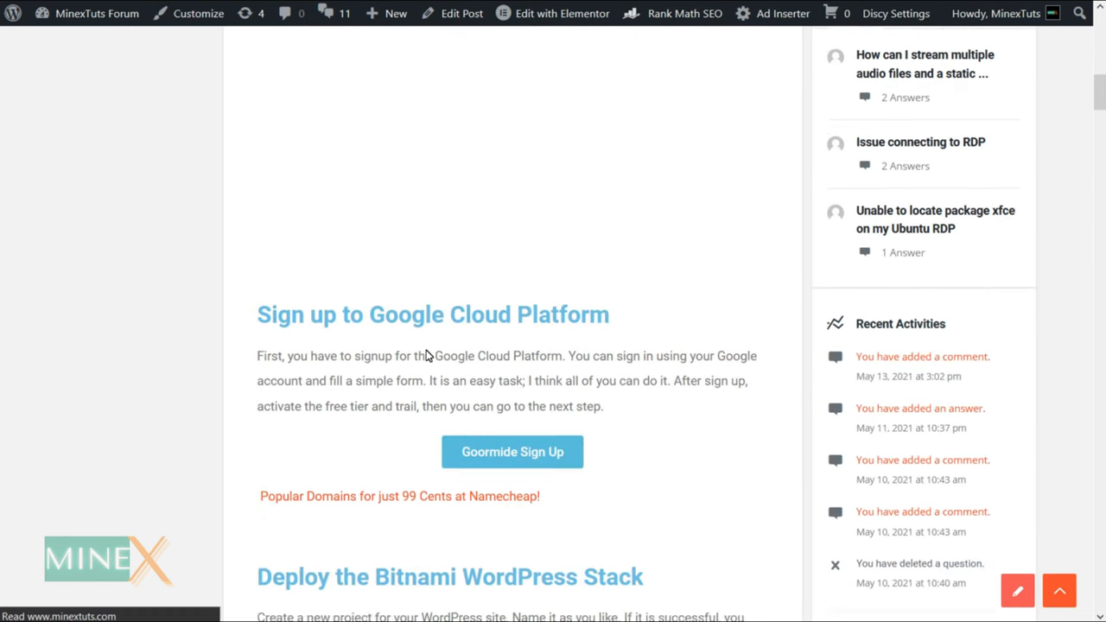
pyautogui.scroll(-3)
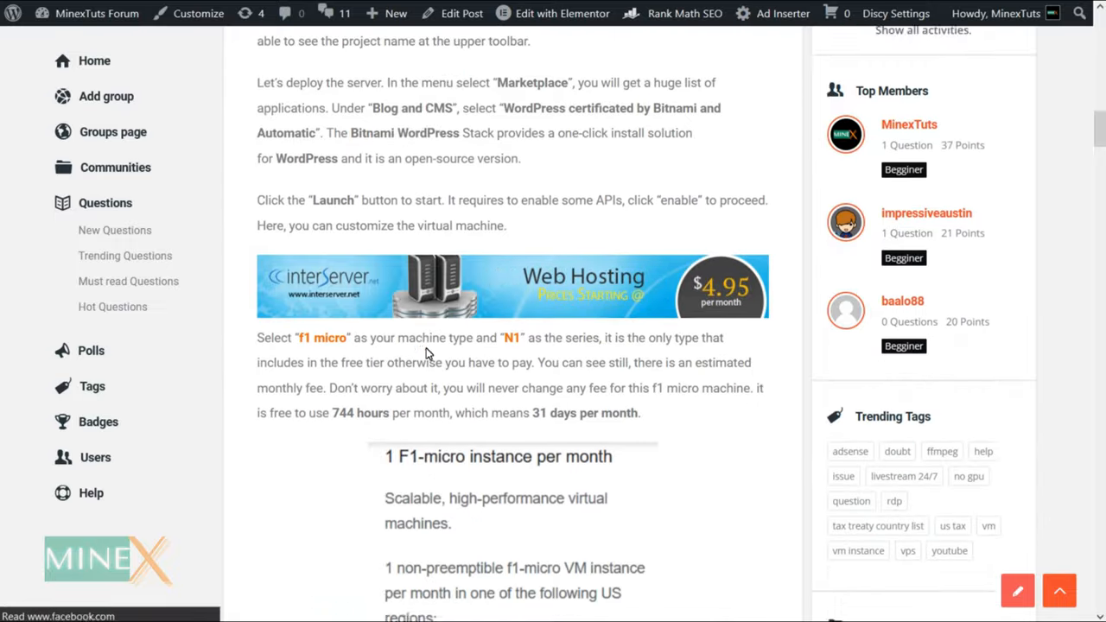
pyautogui.scroll(-3)
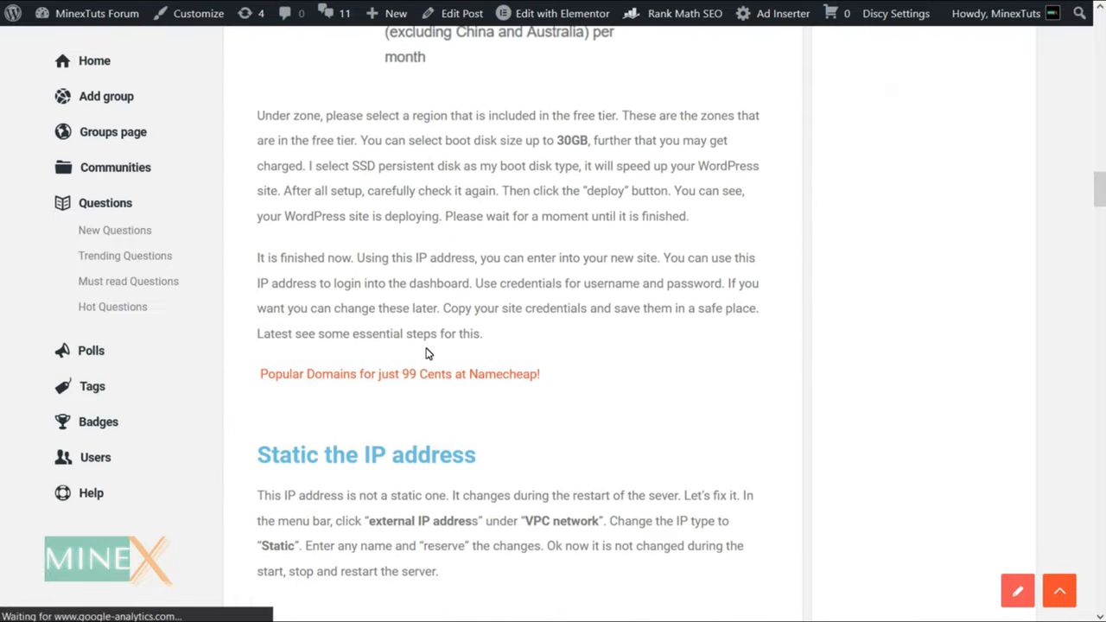
pyautogui.scroll(-3)
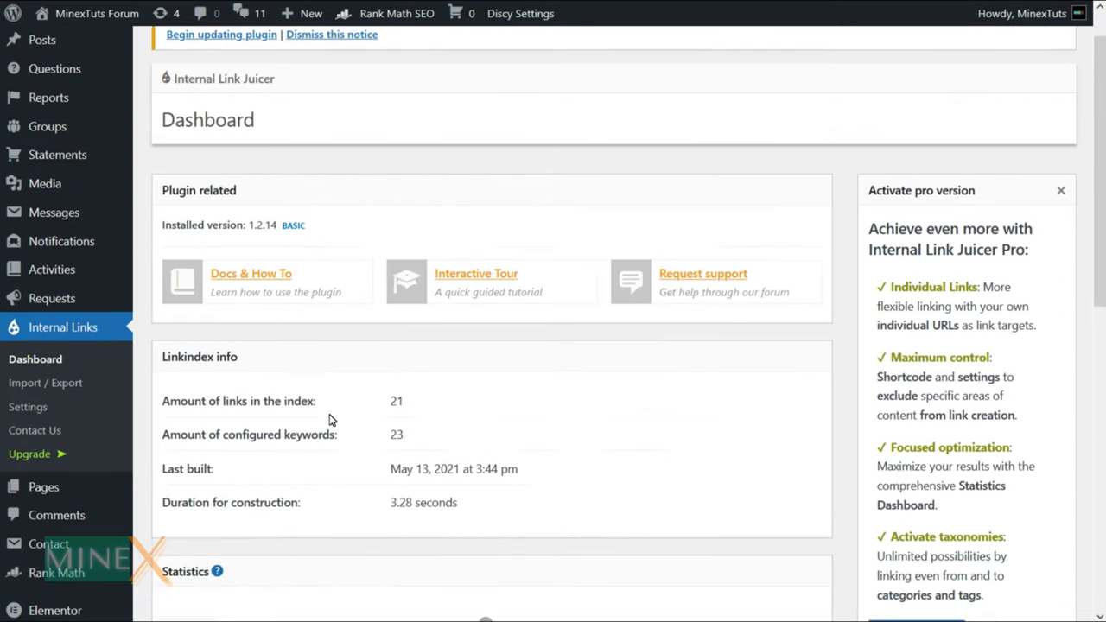
# Step: Scroll the Internal Link Juicer dashboard down to the per-post Statistics table
pyautogui.scroll(-3)
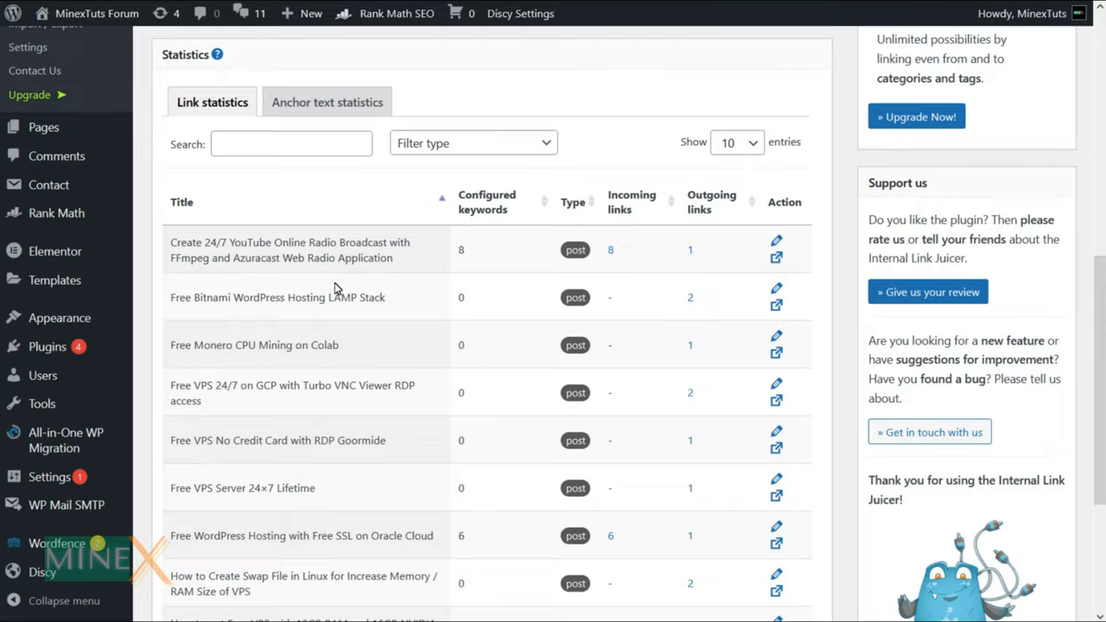
pyautogui.scroll(-3)
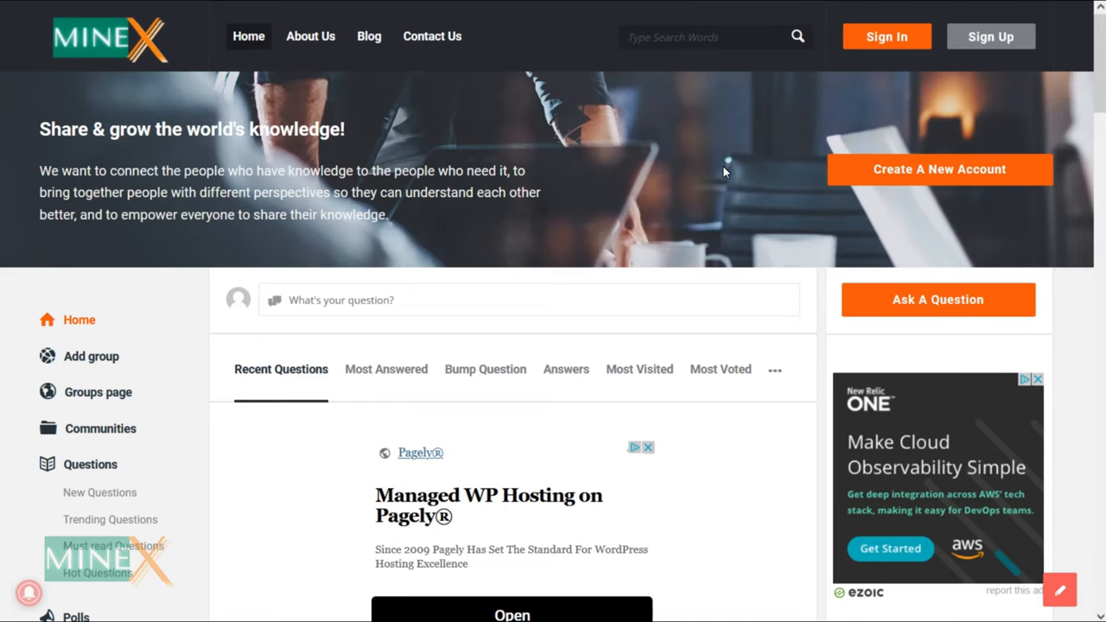
# Step: Open the Ask A Question popup form and scroll through its fields
pyautogui.click(938, 300)
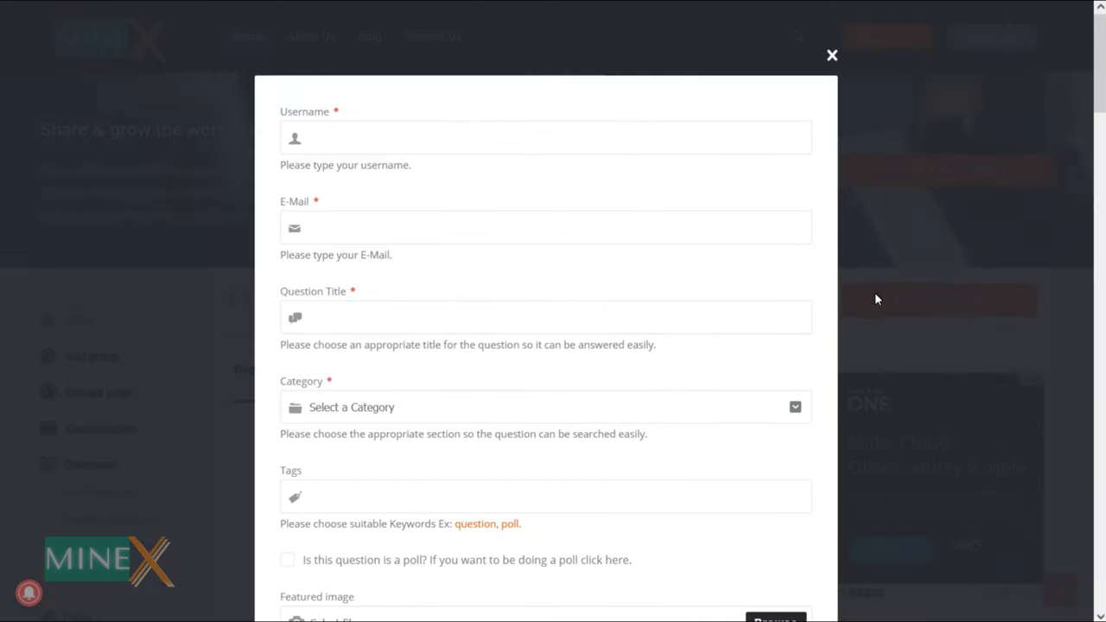
pyautogui.scroll(-3)
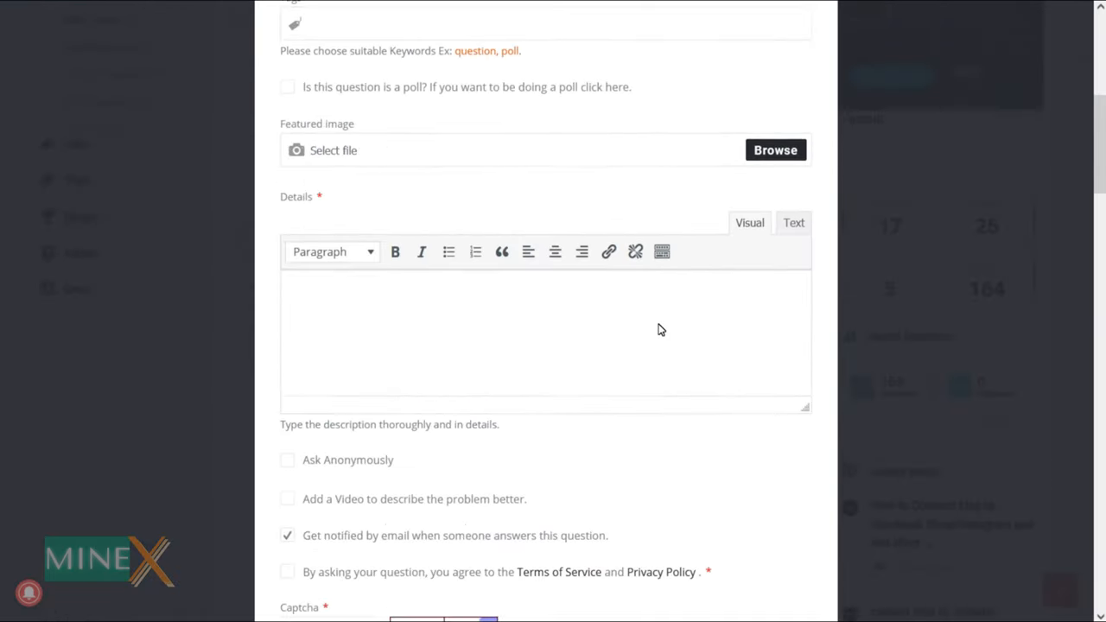
pyautogui.scroll(-3)
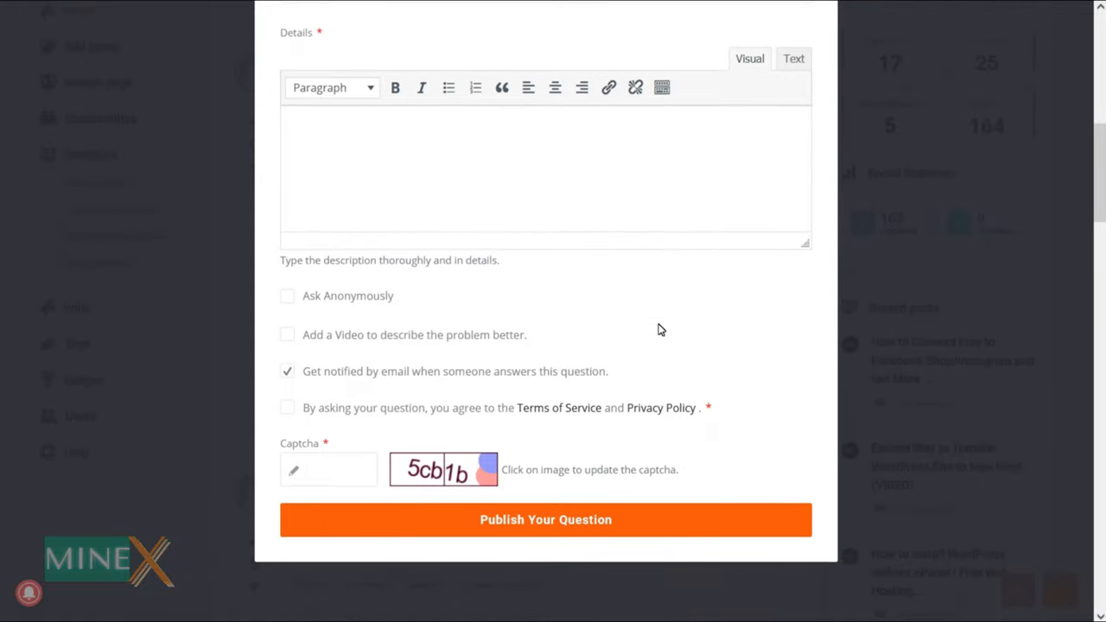